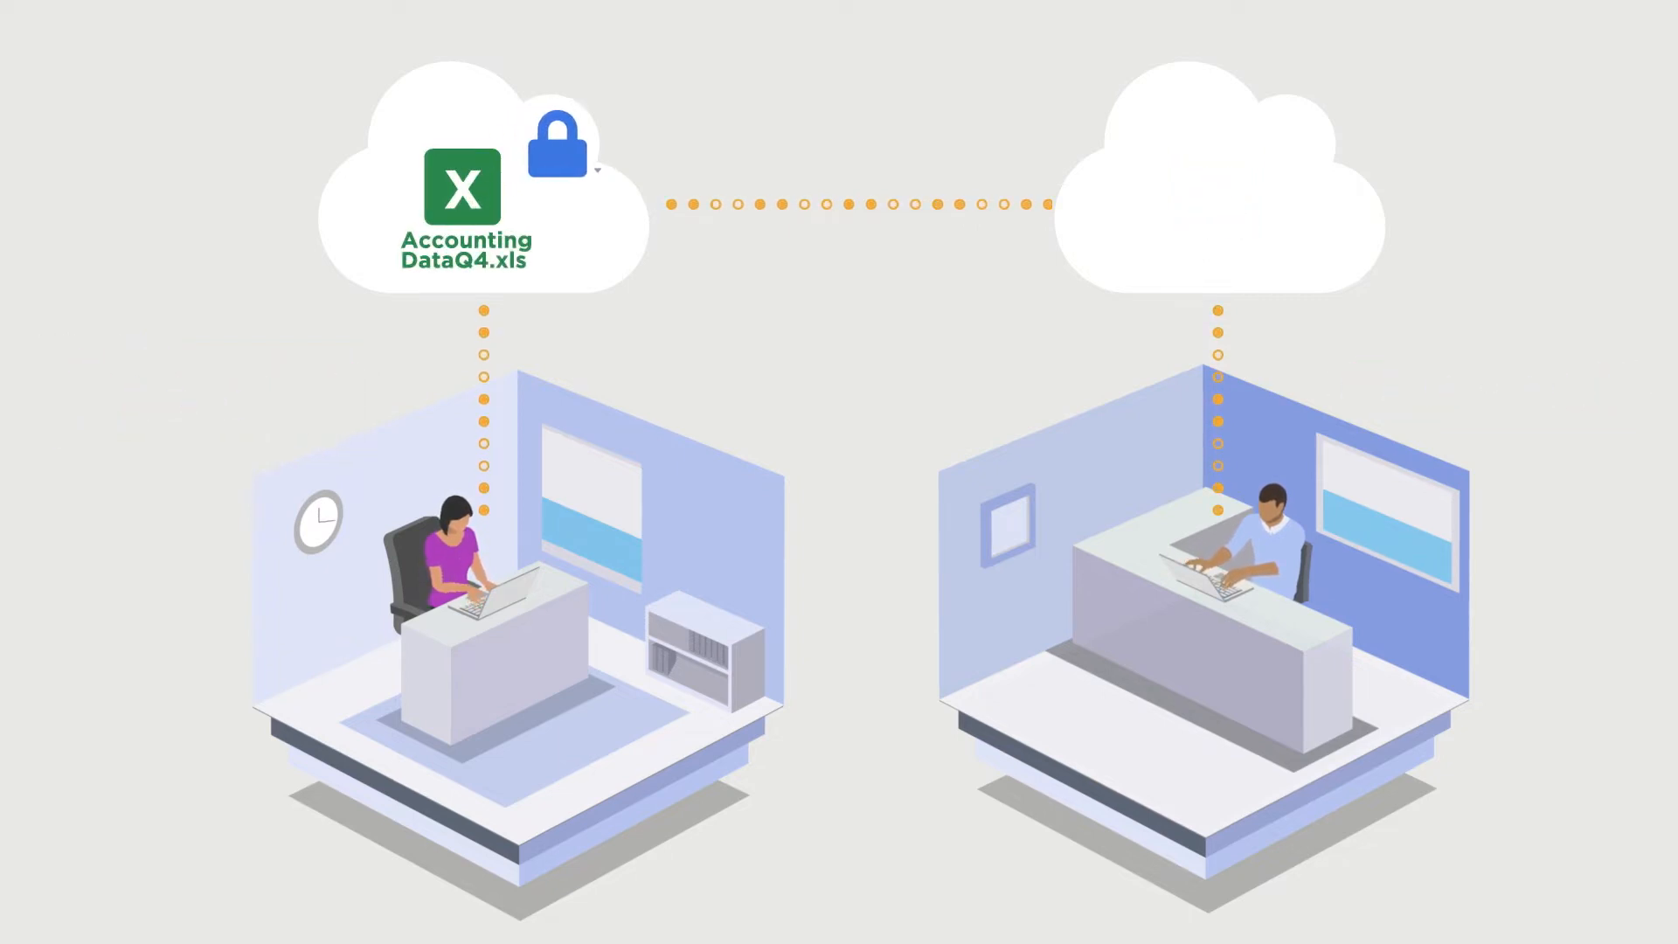
pyautogui.click(598, 172)
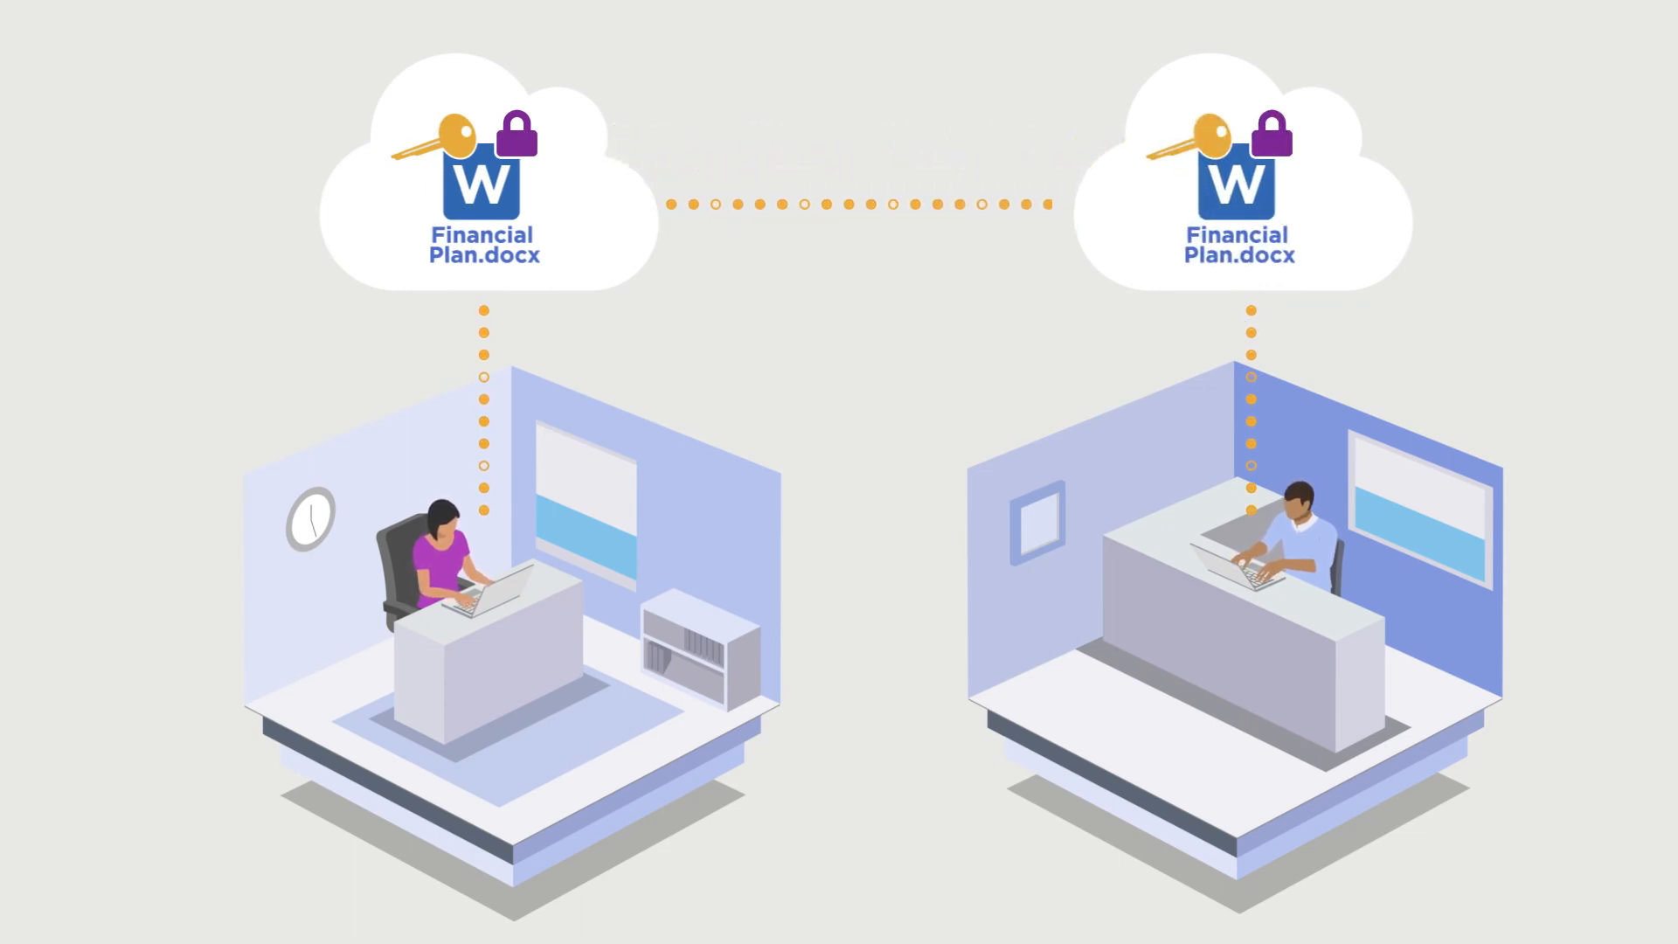
pyautogui.scroll(-3)
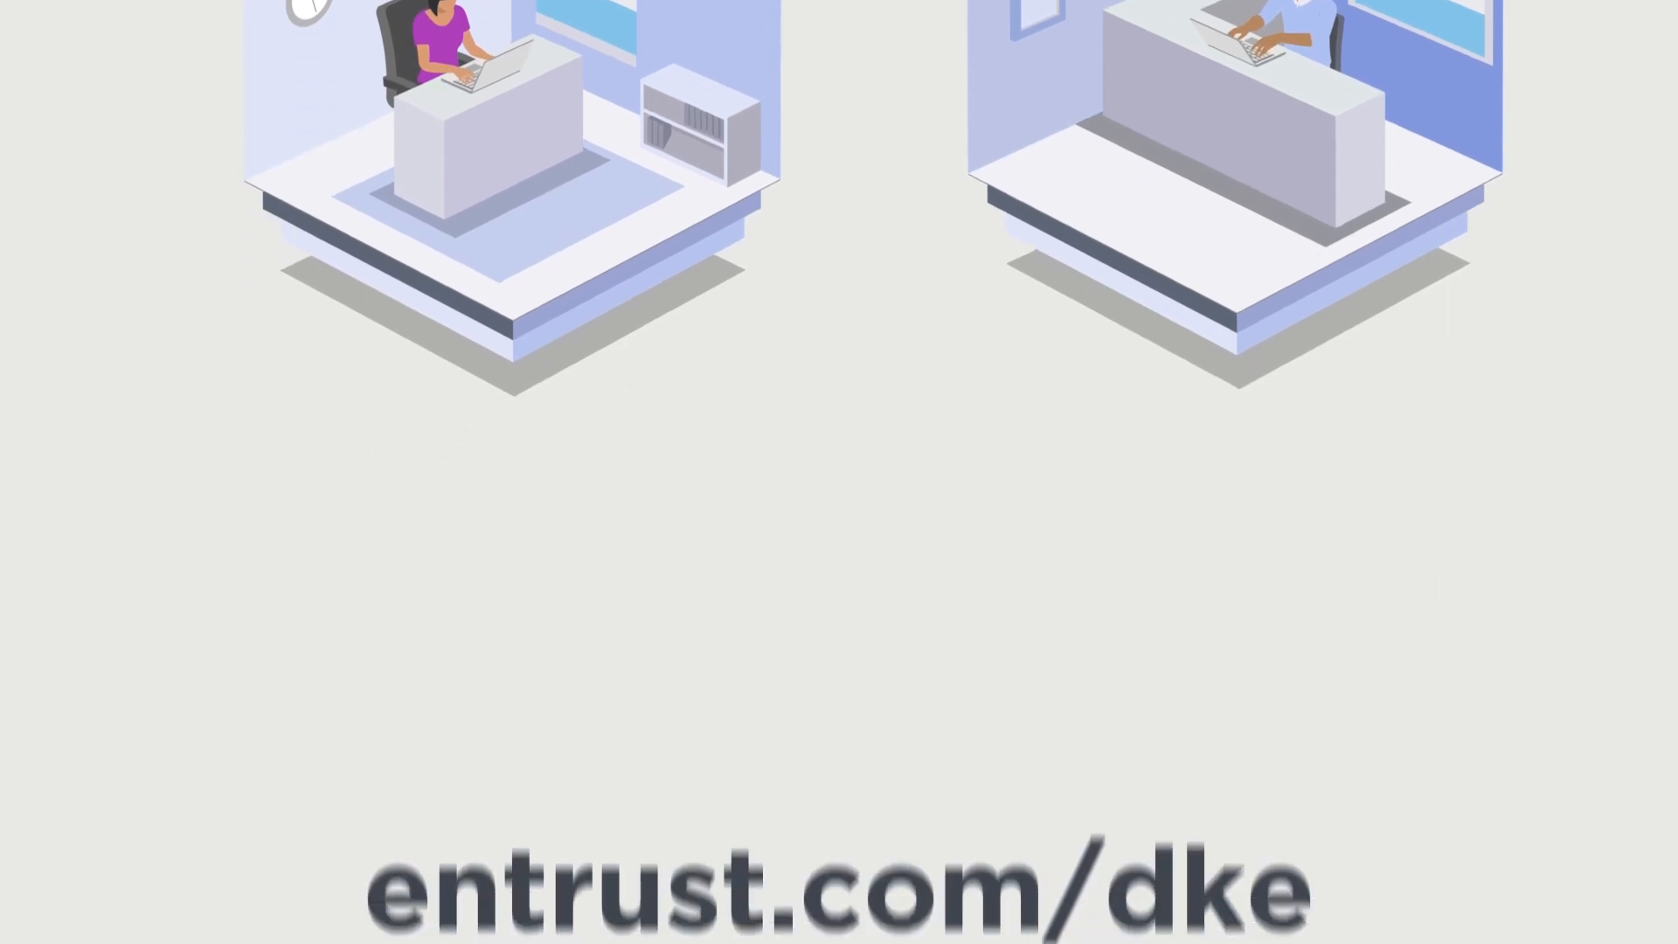